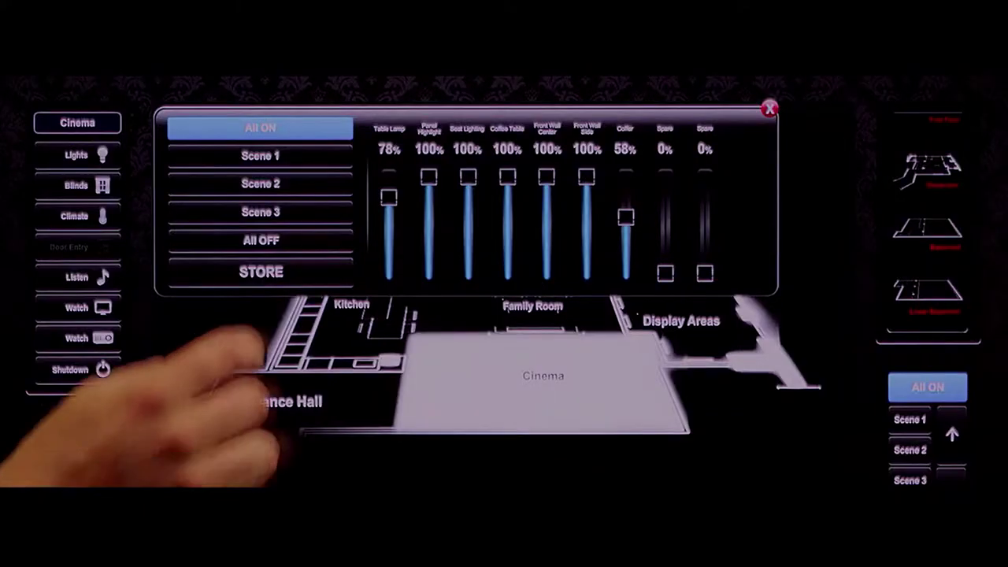
Recall Scene 1 for the cinema room, dimming the table lamp to 42%
left_click(260, 156)
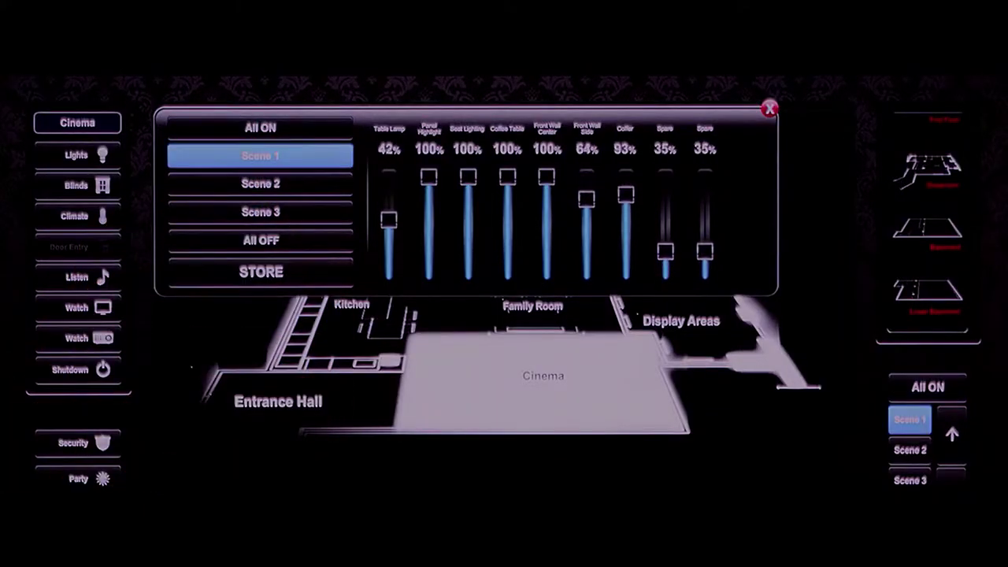